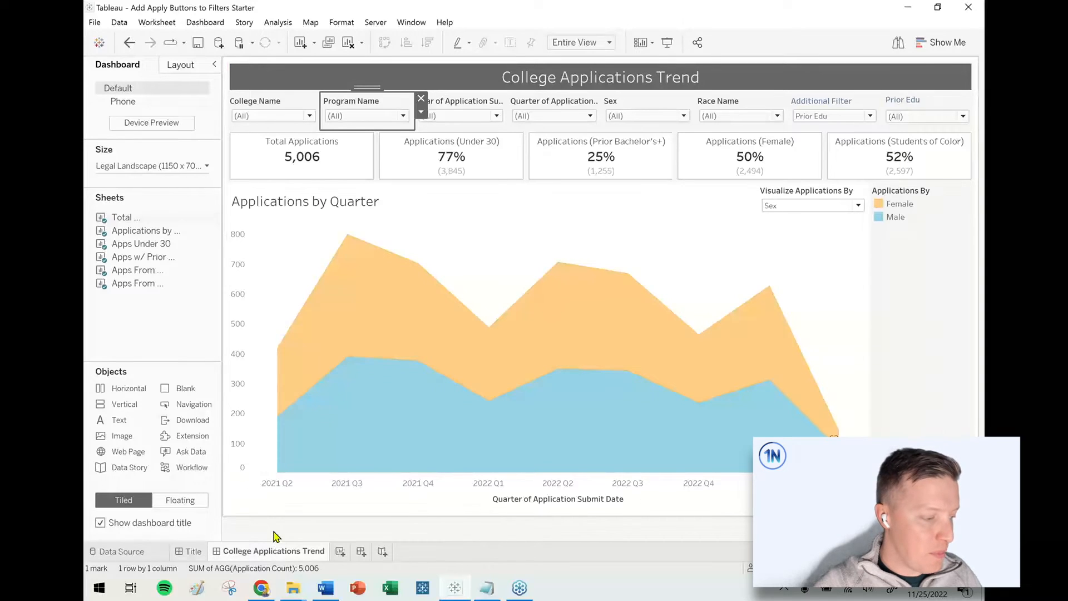
Switch the Program Name filter from a dropdown to Multiple Values (list)
click(157, 334)
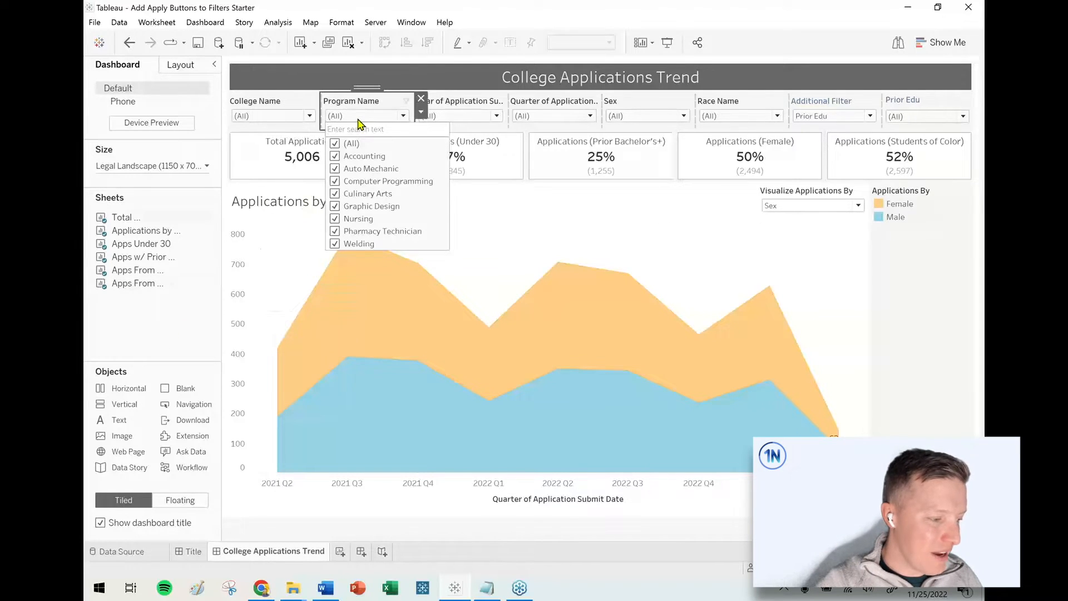
click(422, 112)
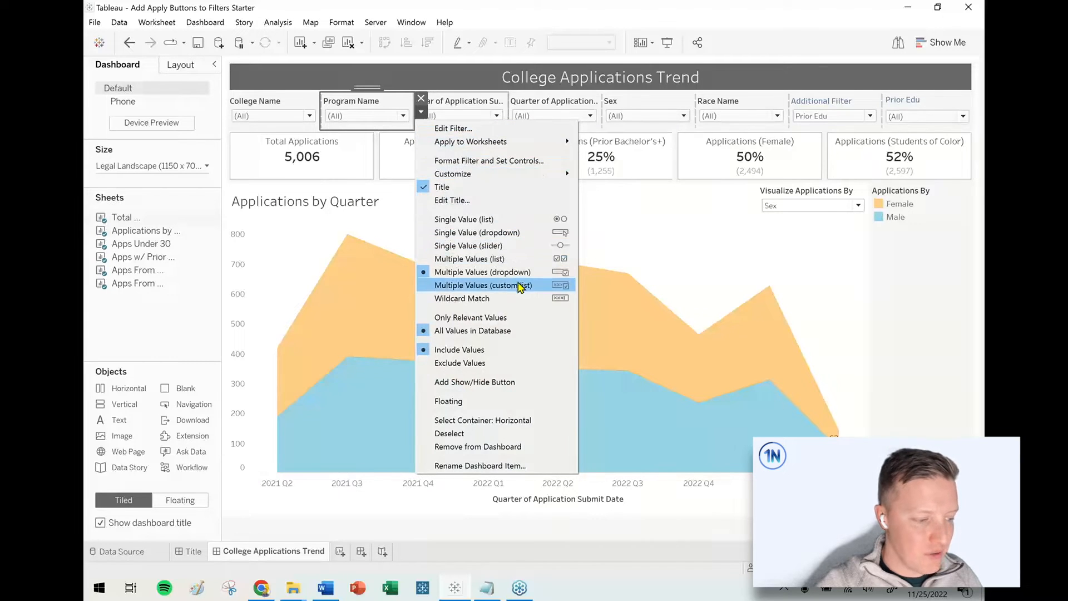
click(491, 285)
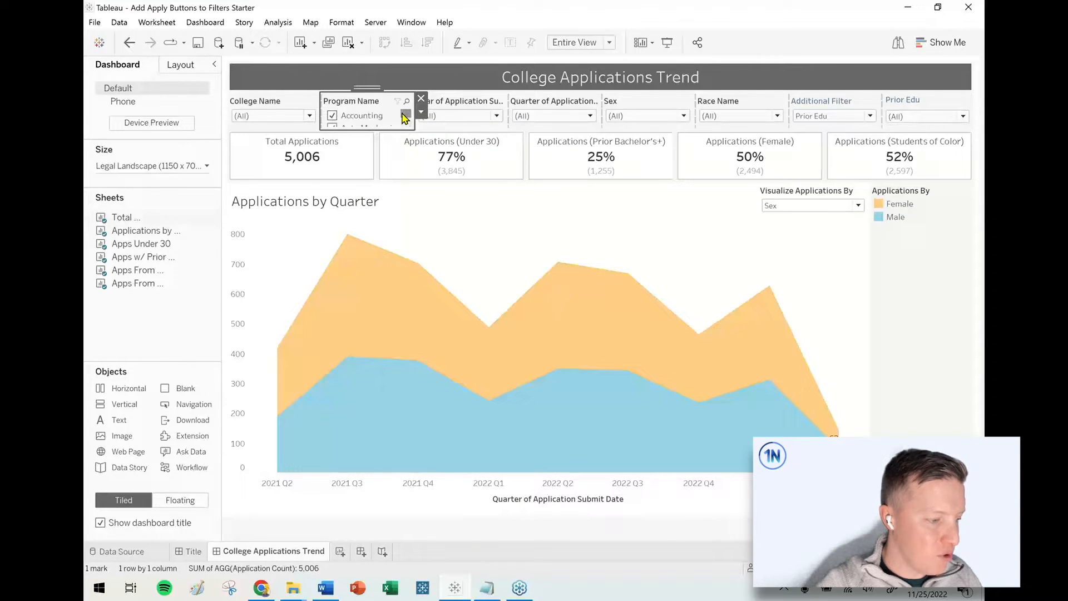
Change the Program Name filter to Multiple Values (dropdown)
click(405, 116)
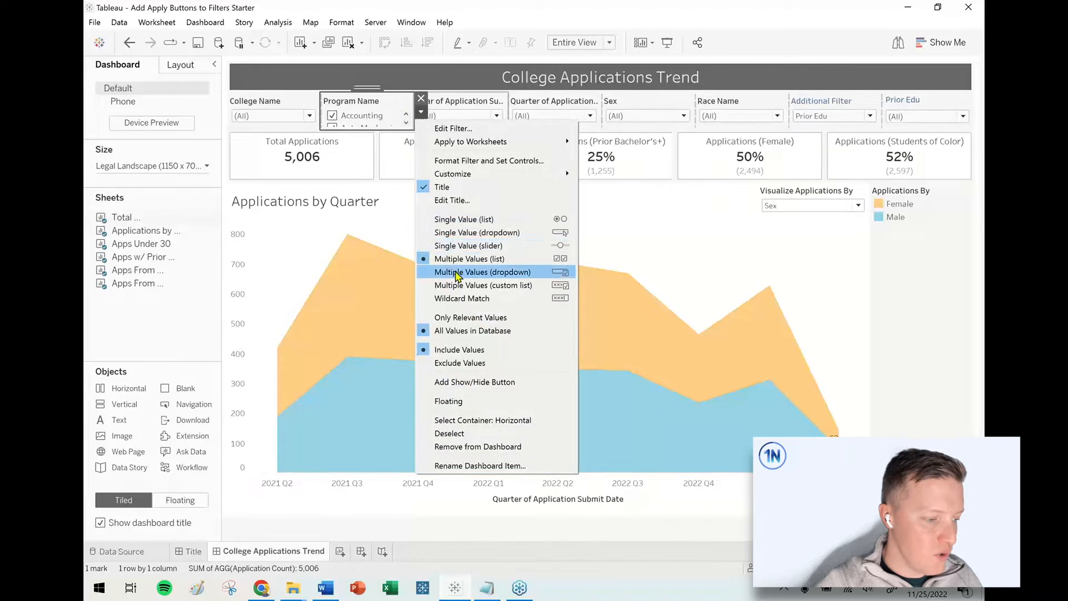
click(482, 272)
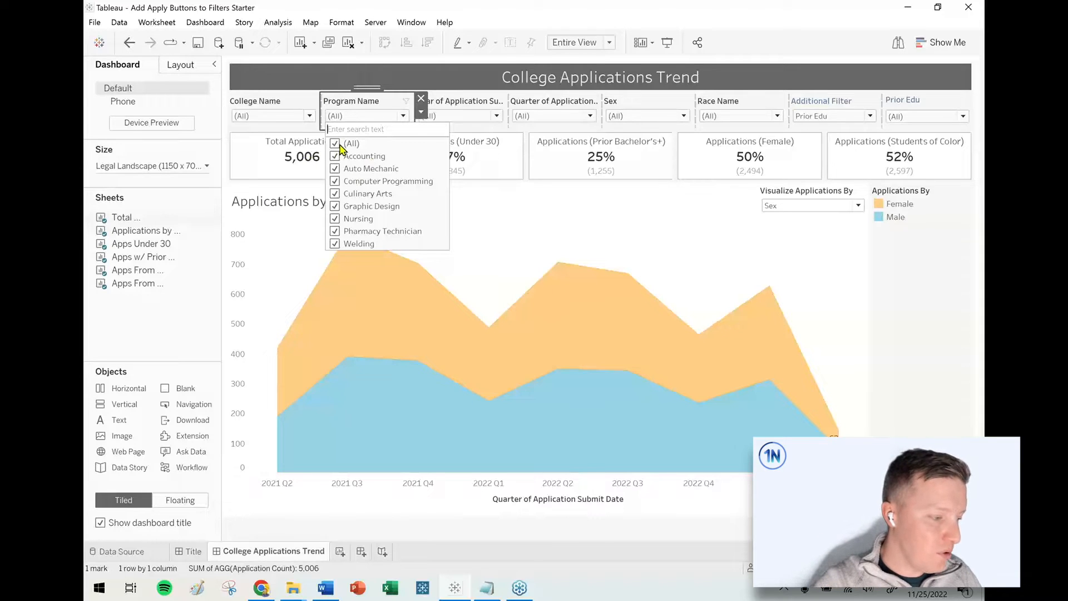
Check Accounting through Graphic Design one by one, re-check (All) for 5,006 applications, and close
click(335, 143)
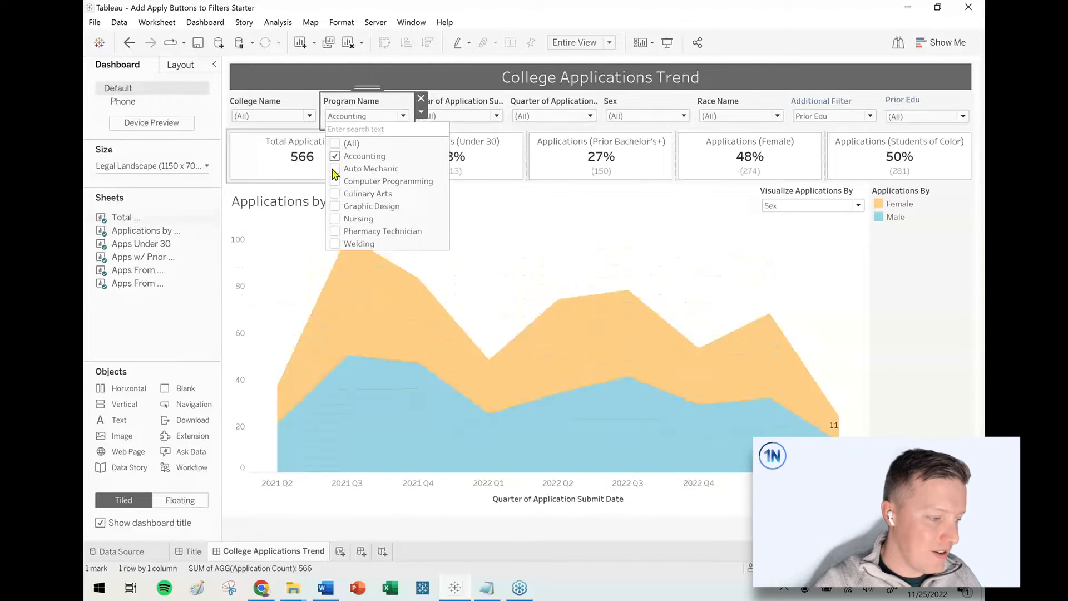
click(335, 181)
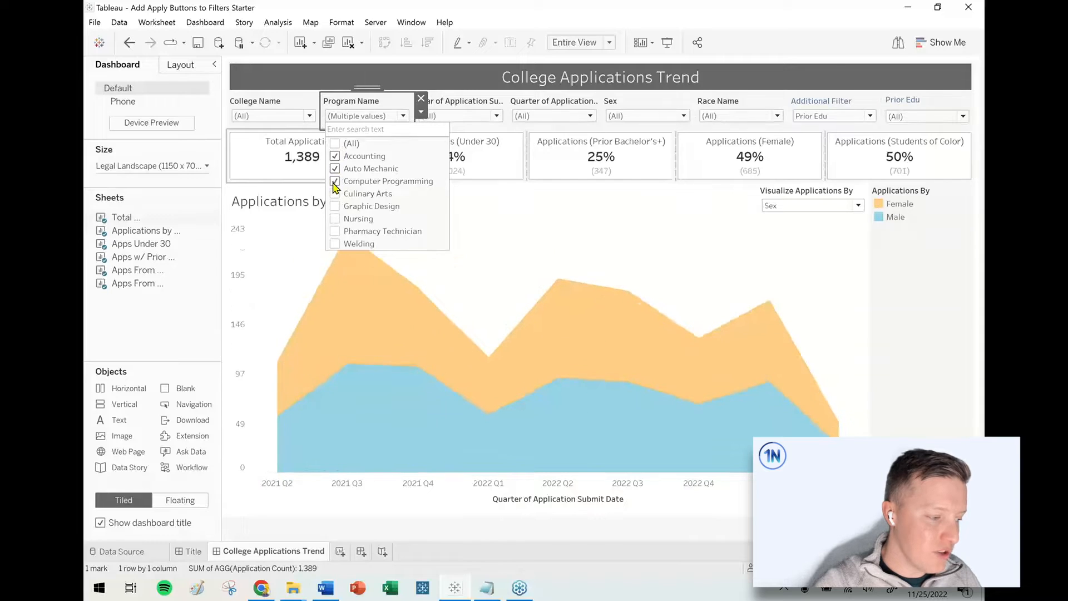
click(334, 193)
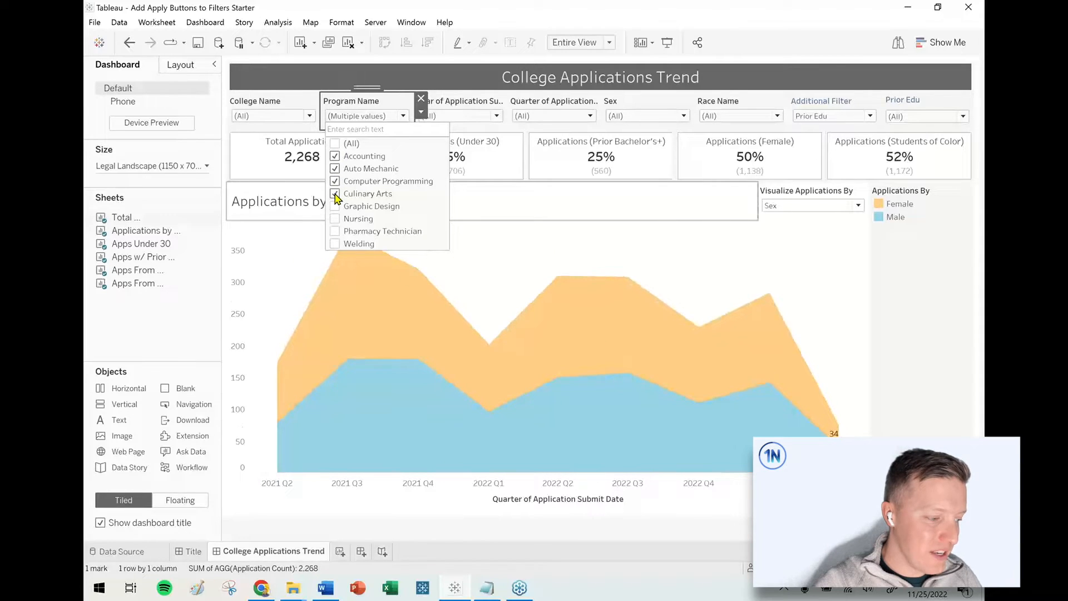
click(334, 193)
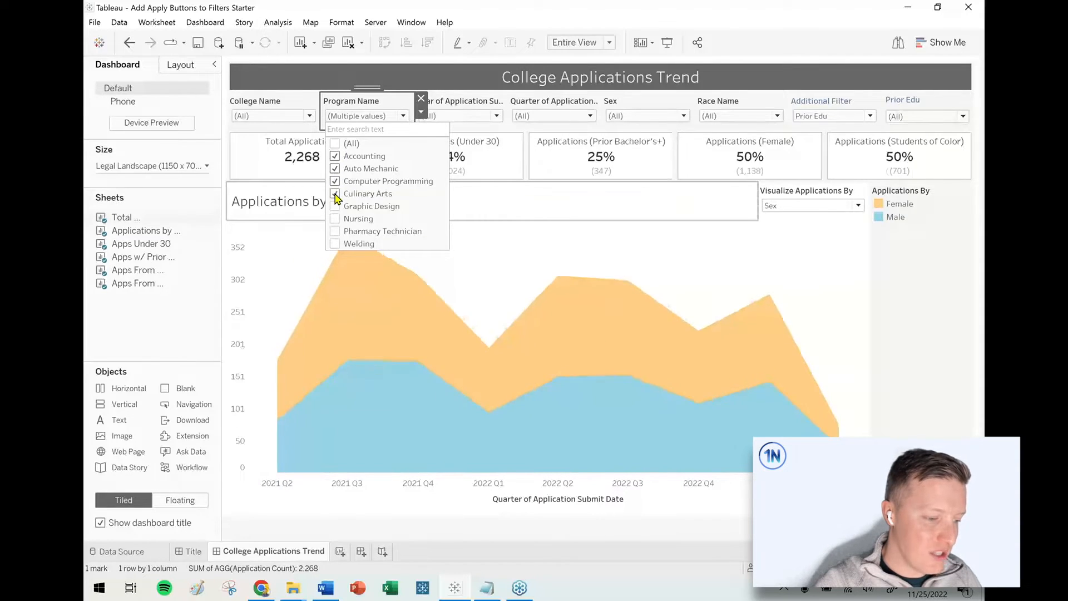
click(334, 194)
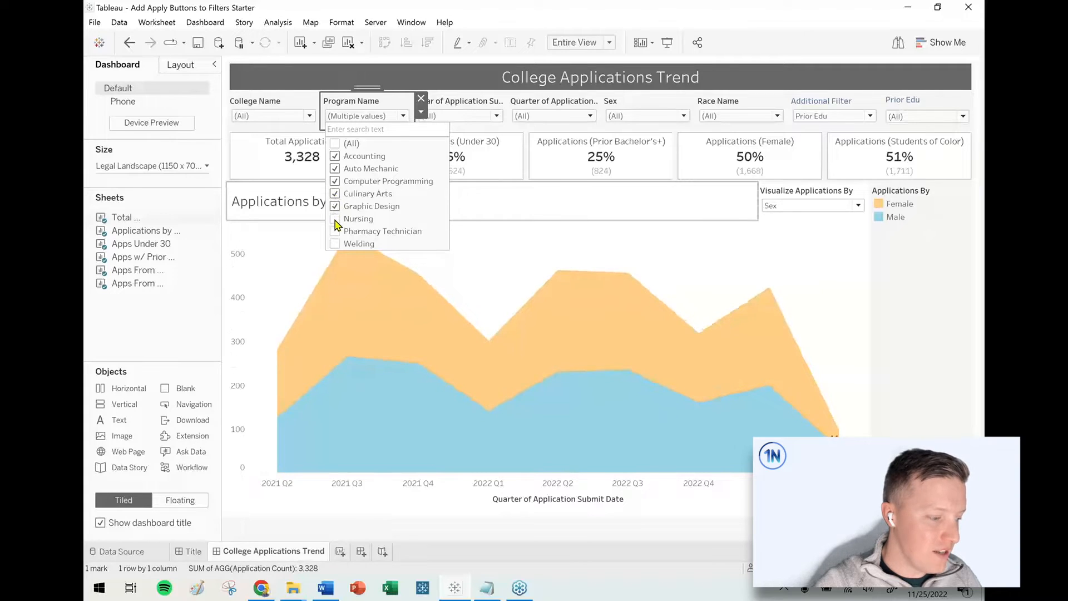
click(335, 143)
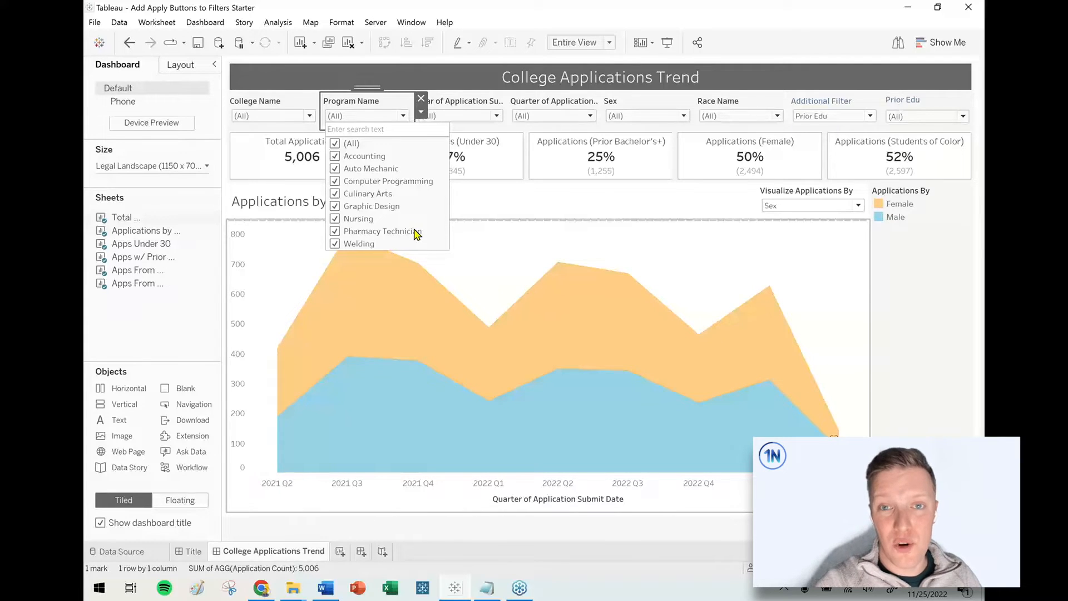
click(403, 115)
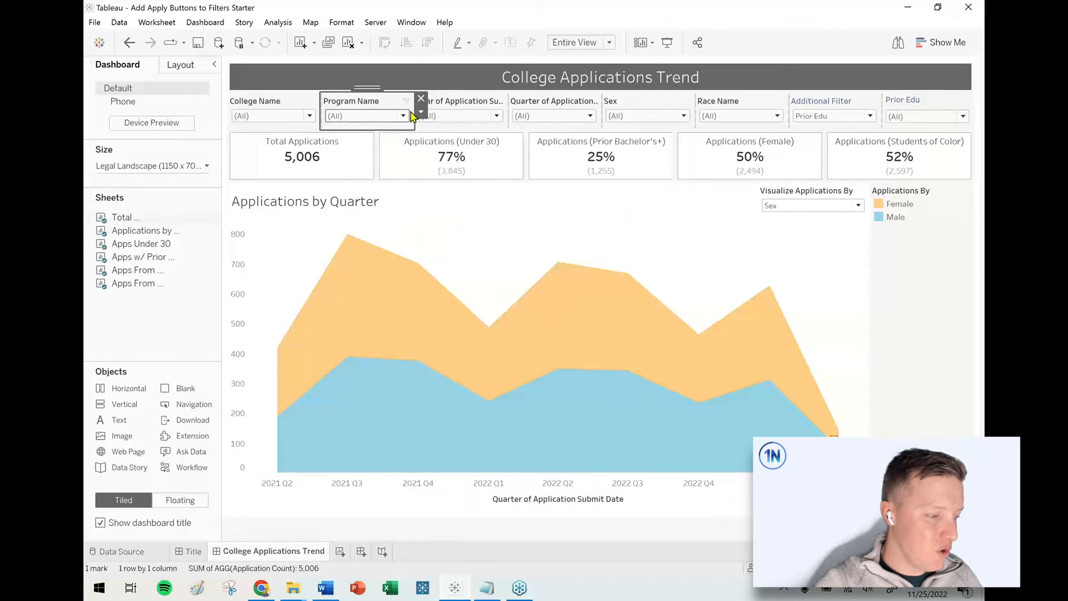
mouse_move(422, 115)
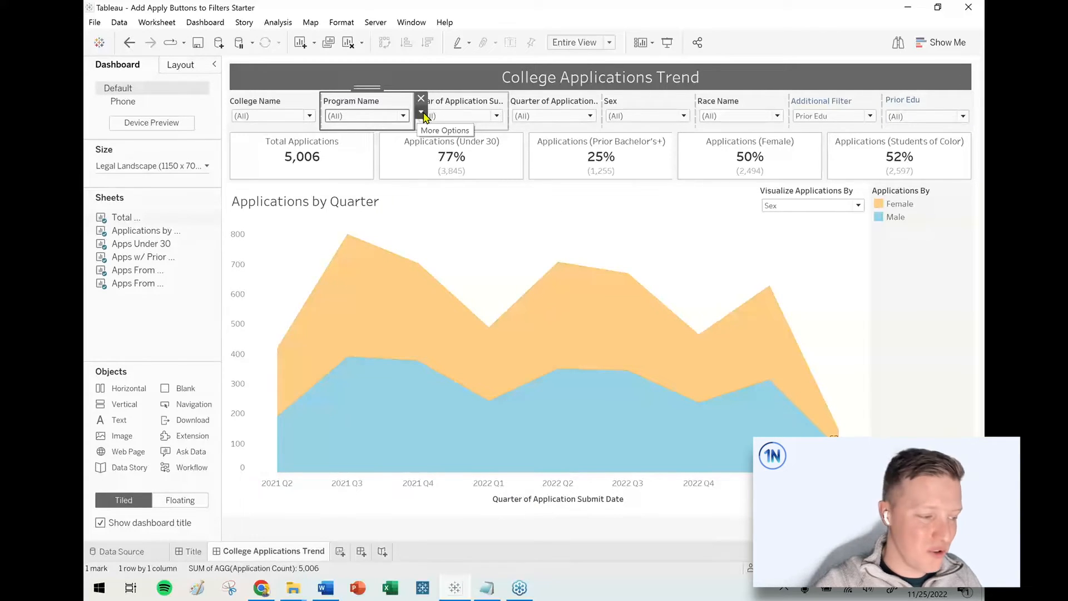
Turn on Show Apply Button in the Program Name filter's Customize options
click(422, 115)
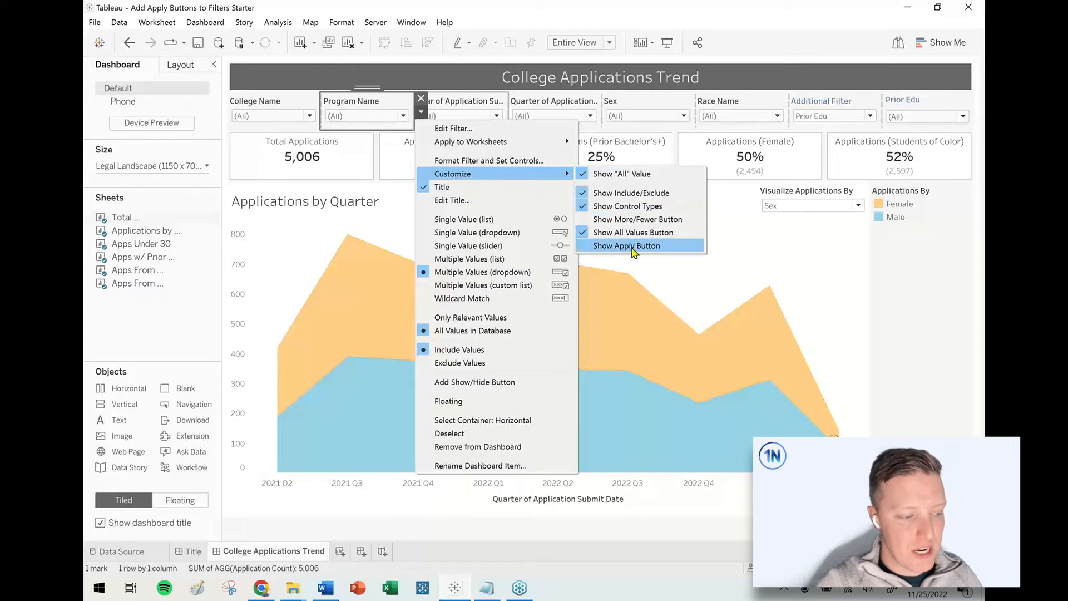
mouse_move(641, 251)
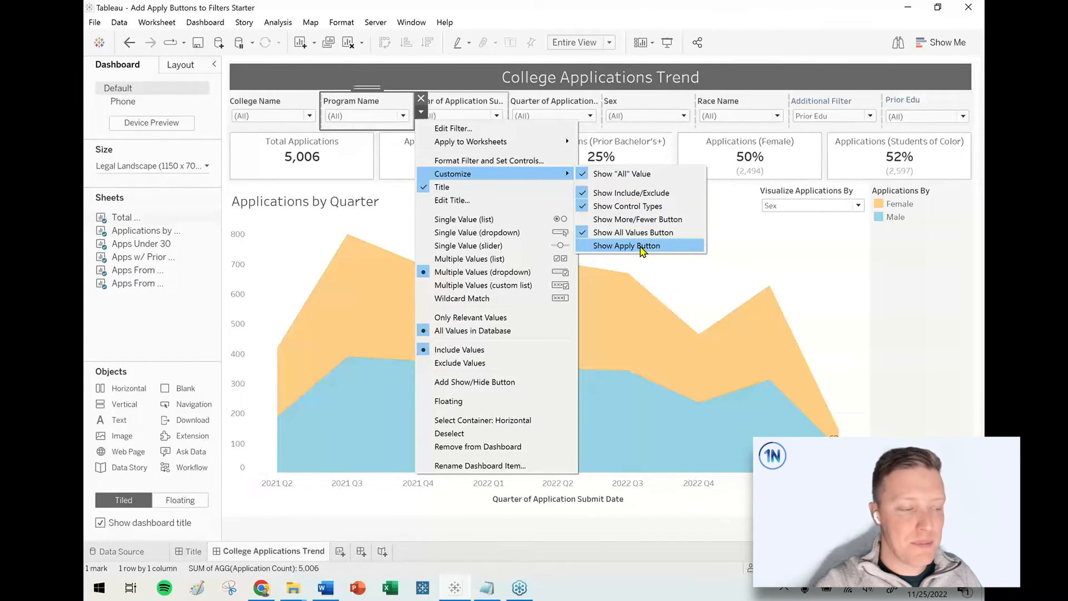
click(626, 246)
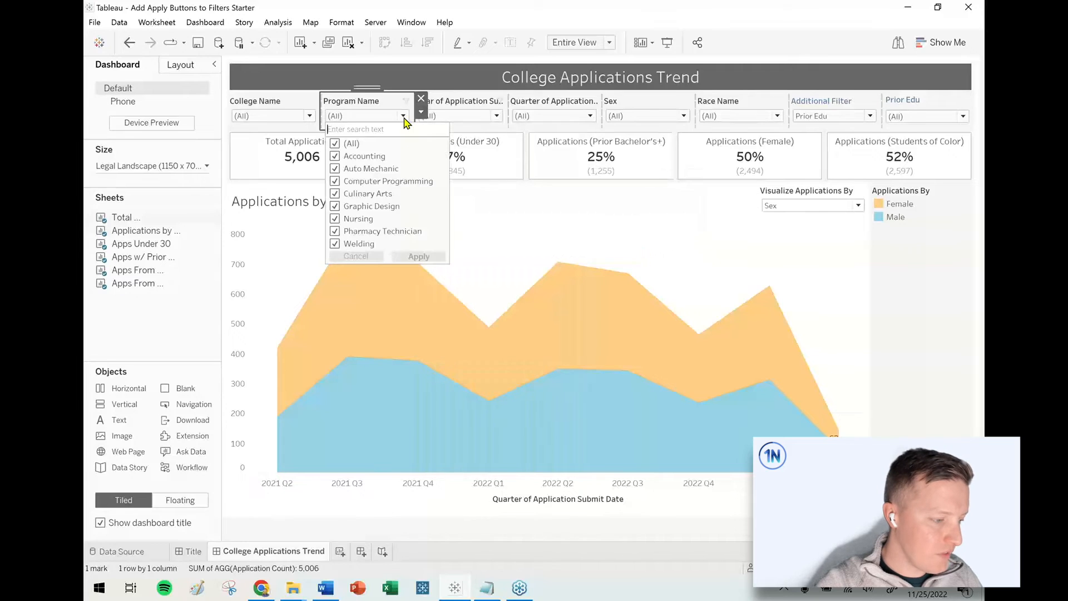
Apply Nursing, Pharmacy Technician, Welding, then add Culinary Arts and Graphic Design for 3,617 applications
click(335, 143)
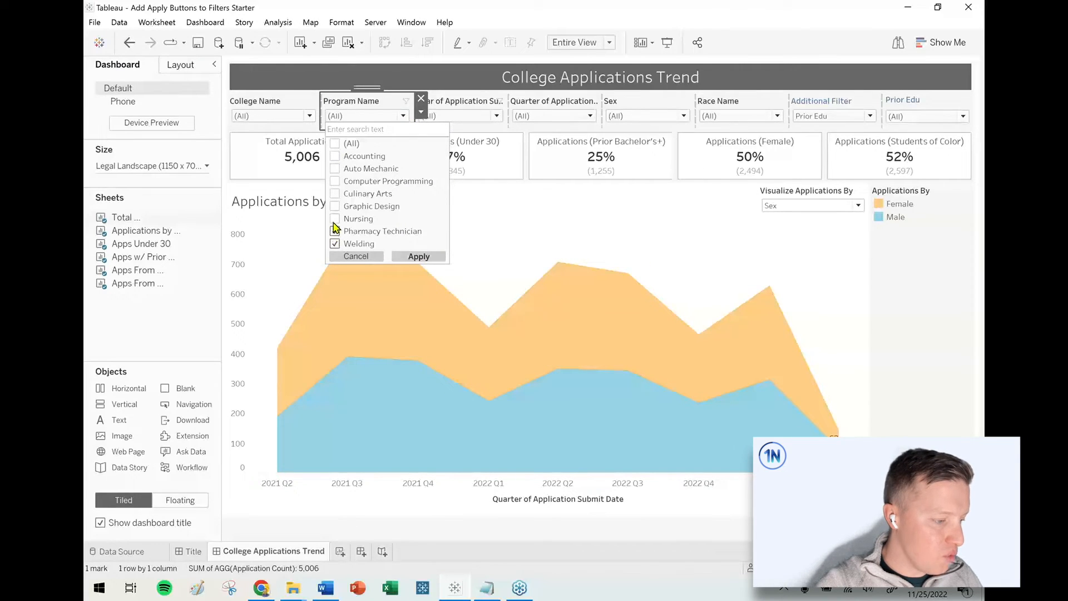
click(334, 219)
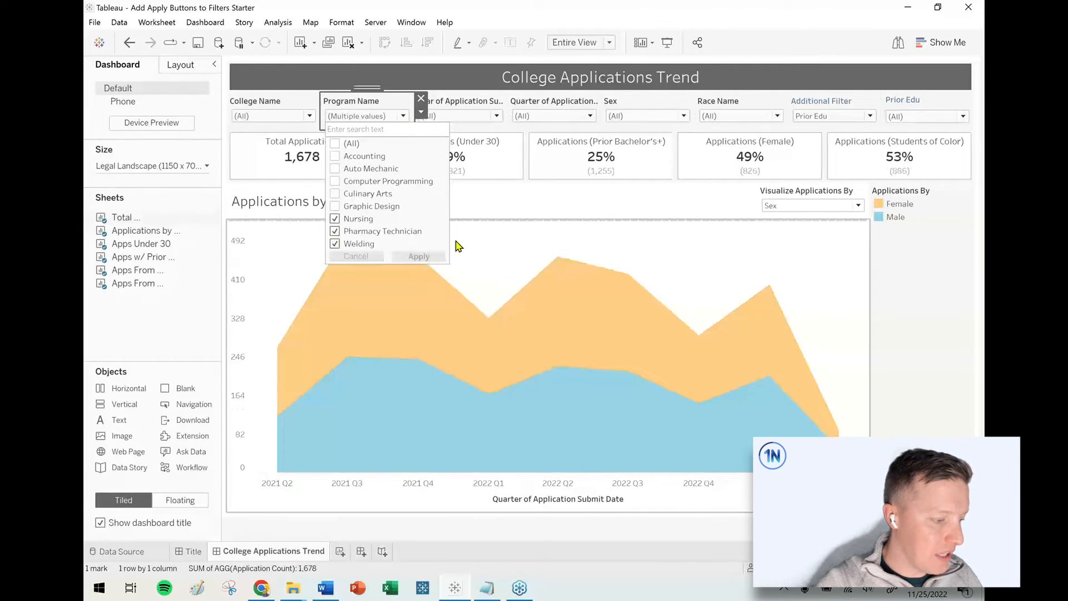
click(334, 181)
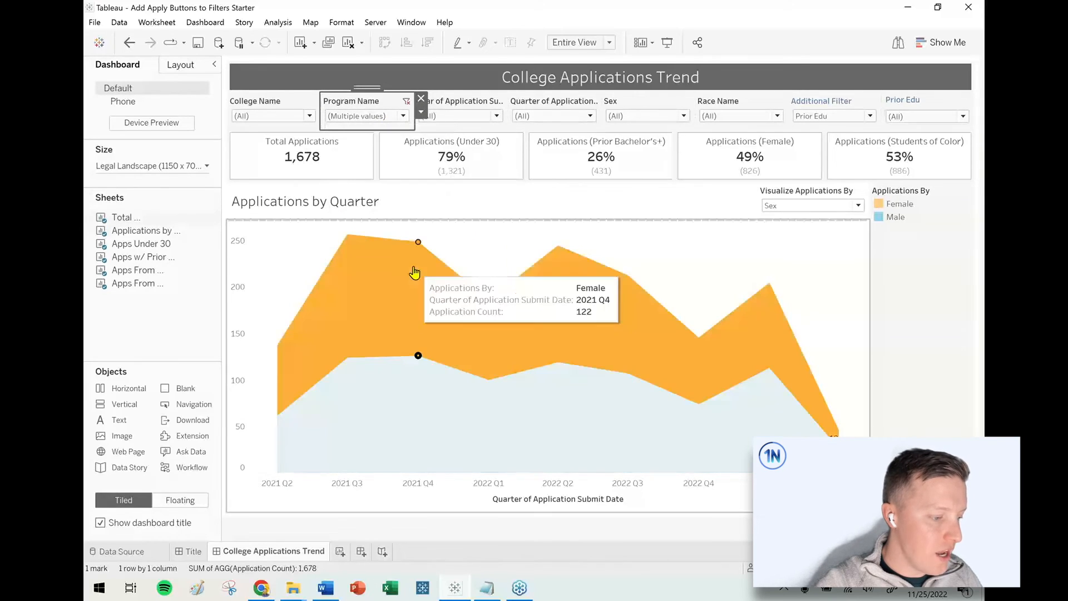
click(402, 116)
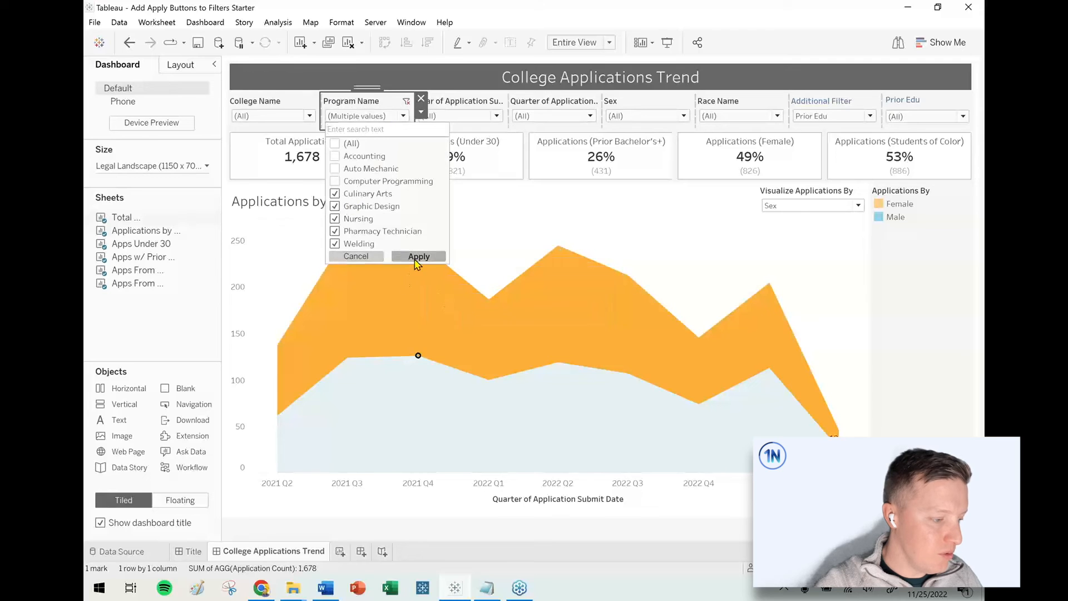
click(419, 256)
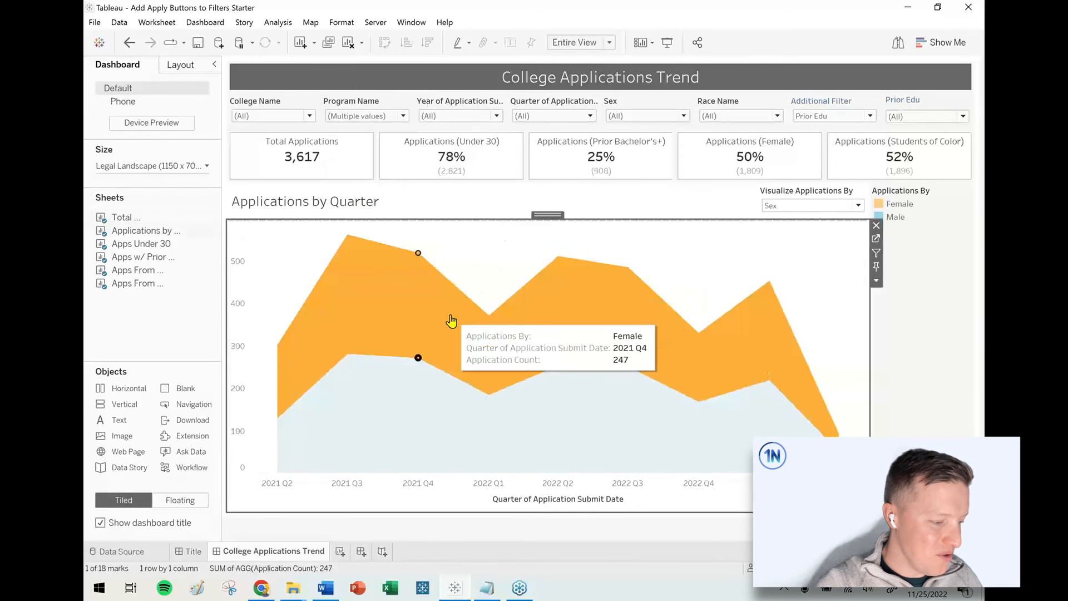